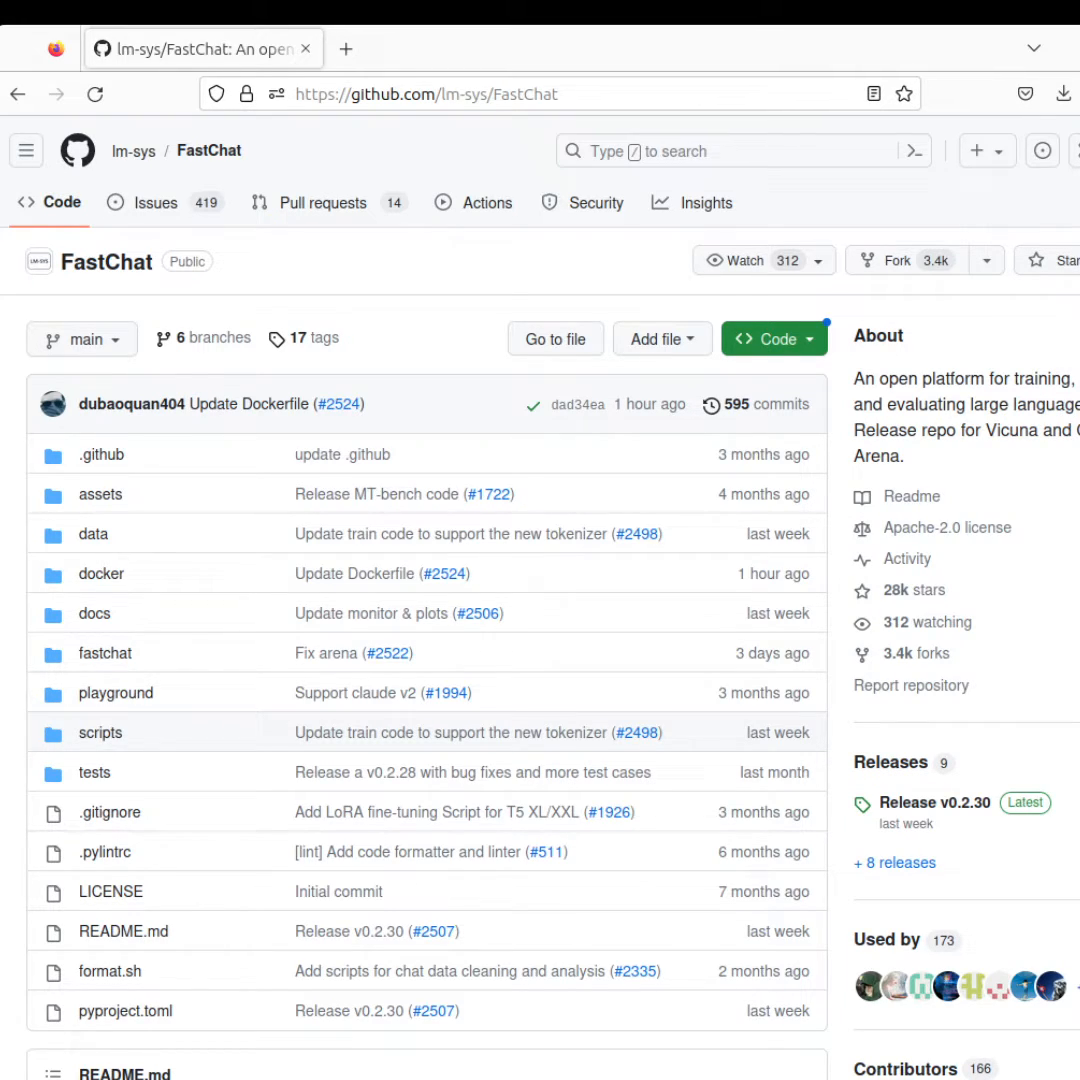
Scroll to the Meeting Summary post and briefly view its thread.
scroll("down", 3)
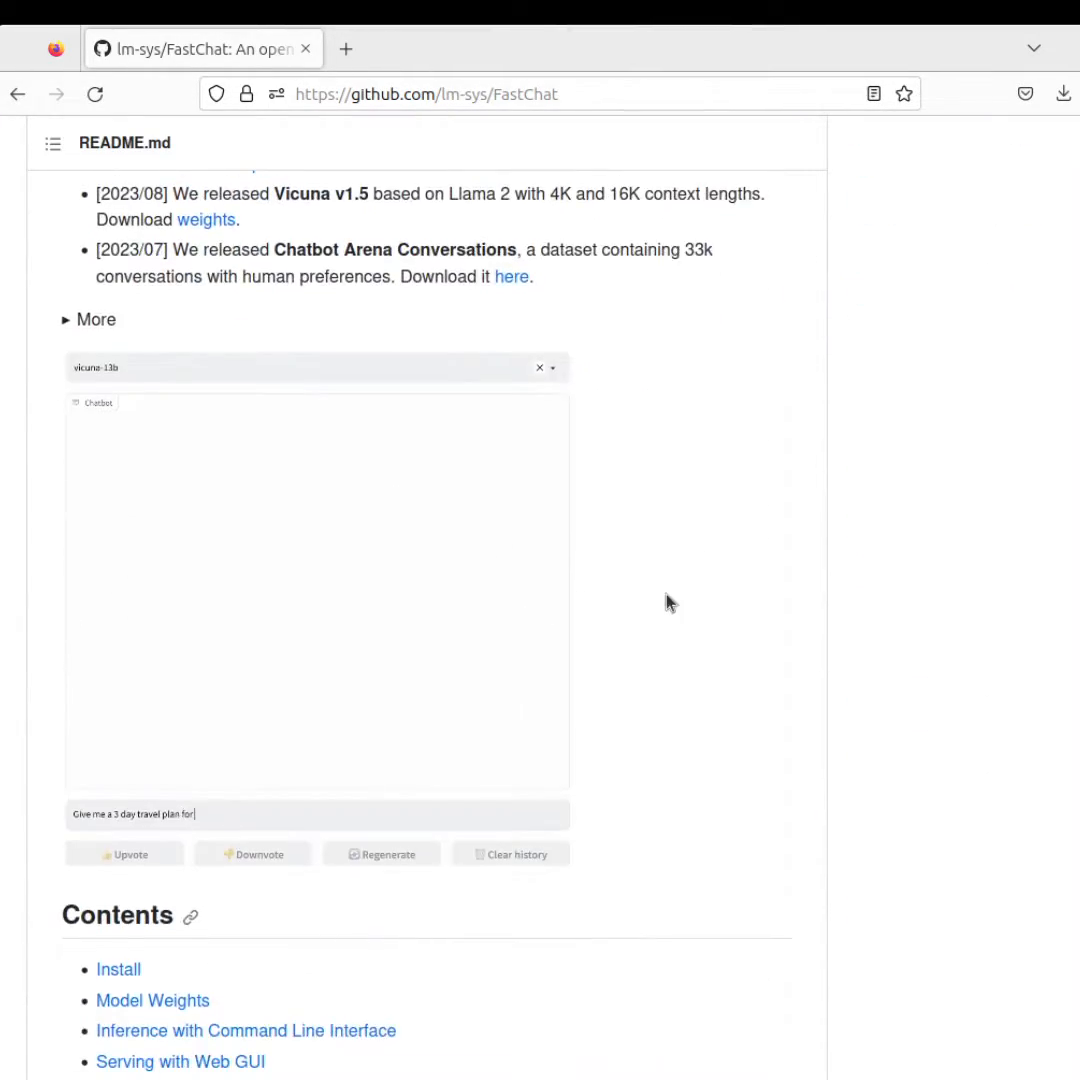
scroll("down", 3)
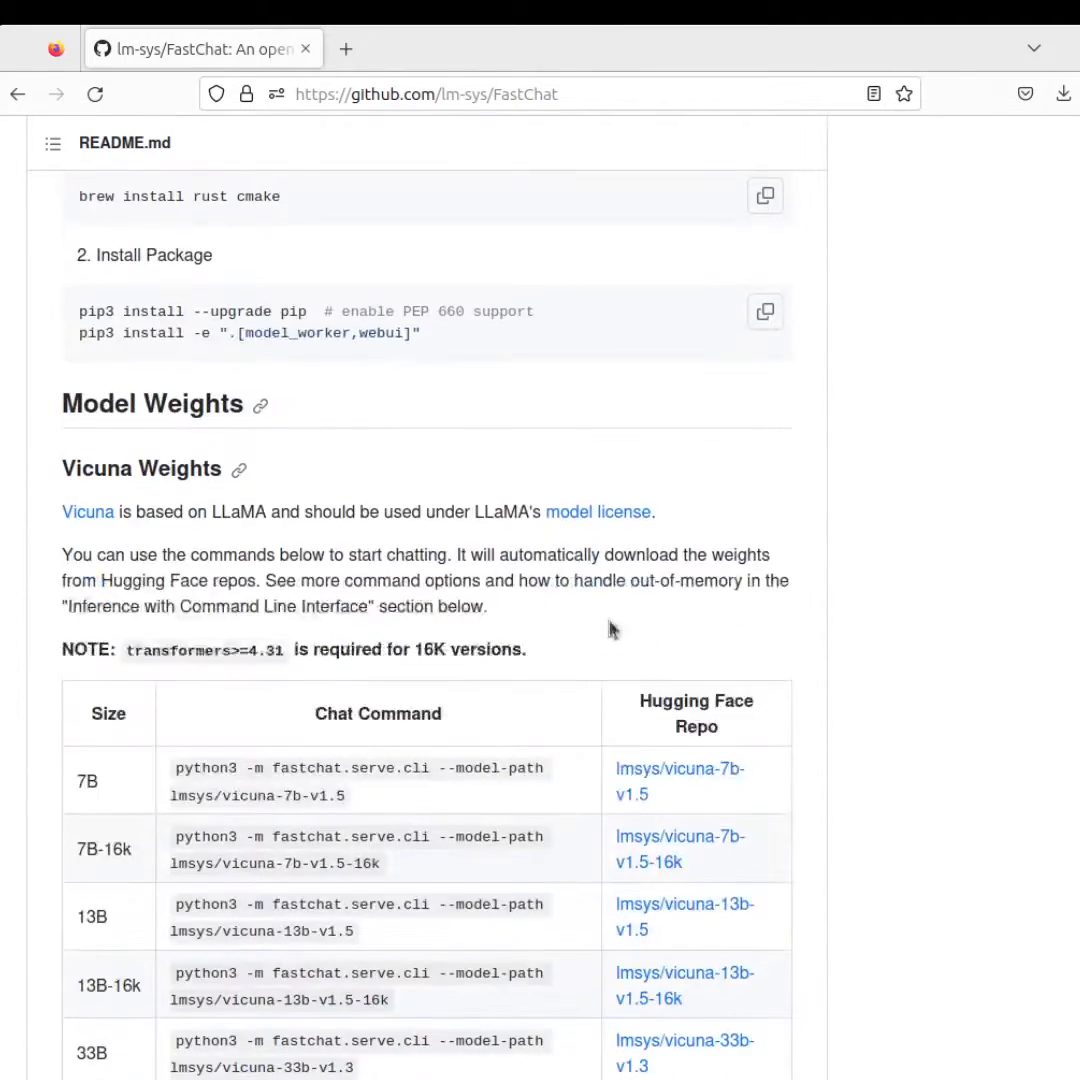
scroll("down", 3)
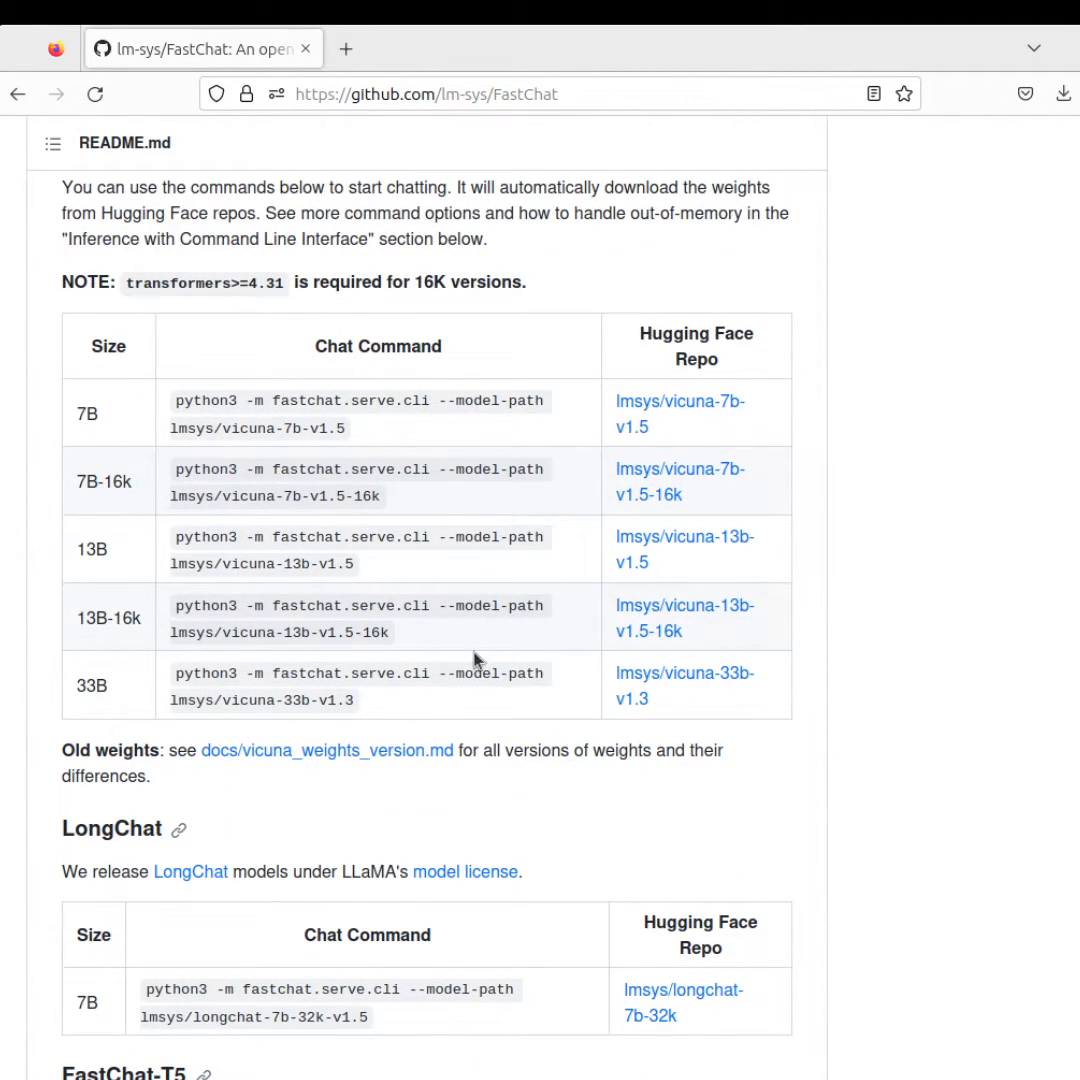
mouse_move(340, 588)
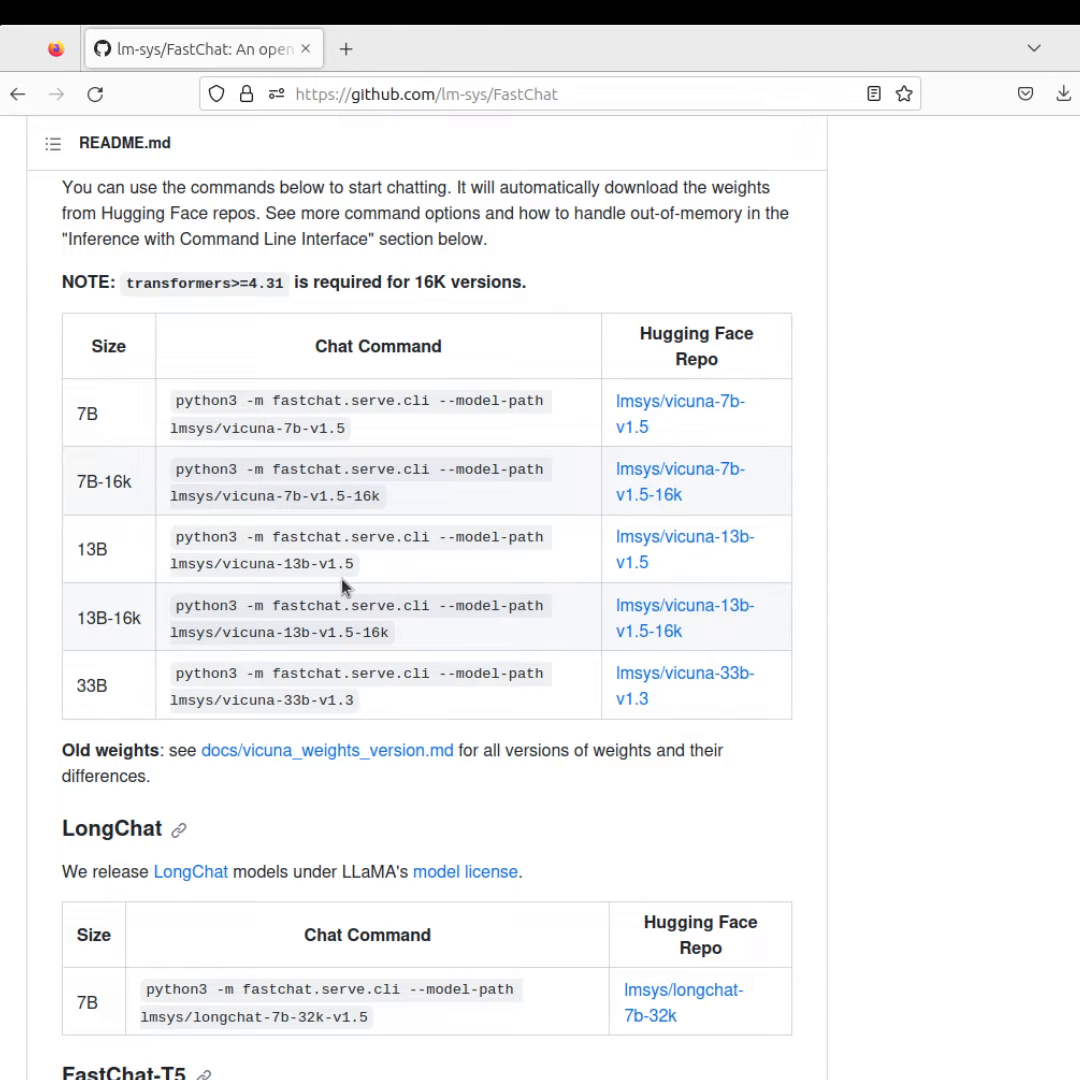
mouse_move(384, 716)
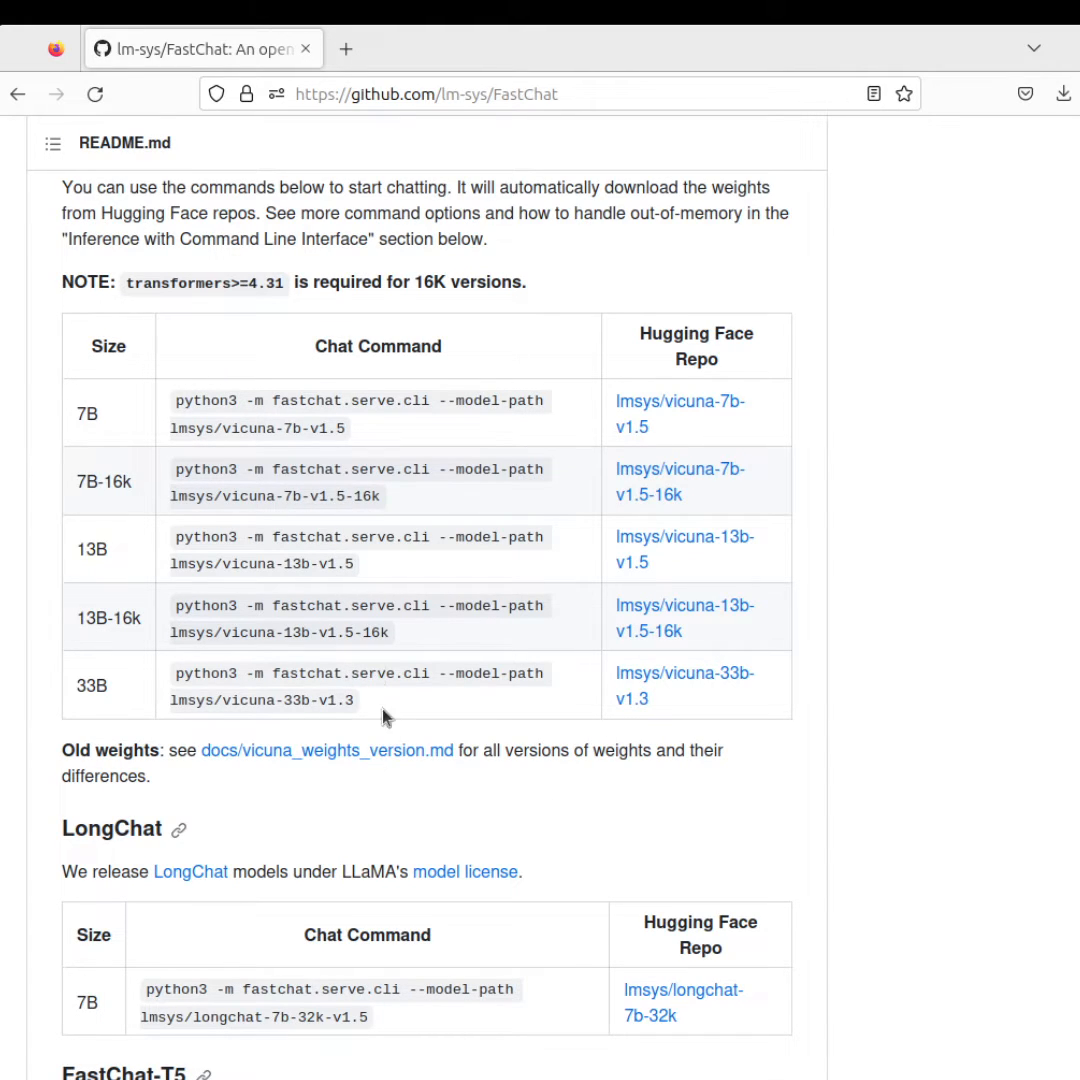
scroll("down", 3)
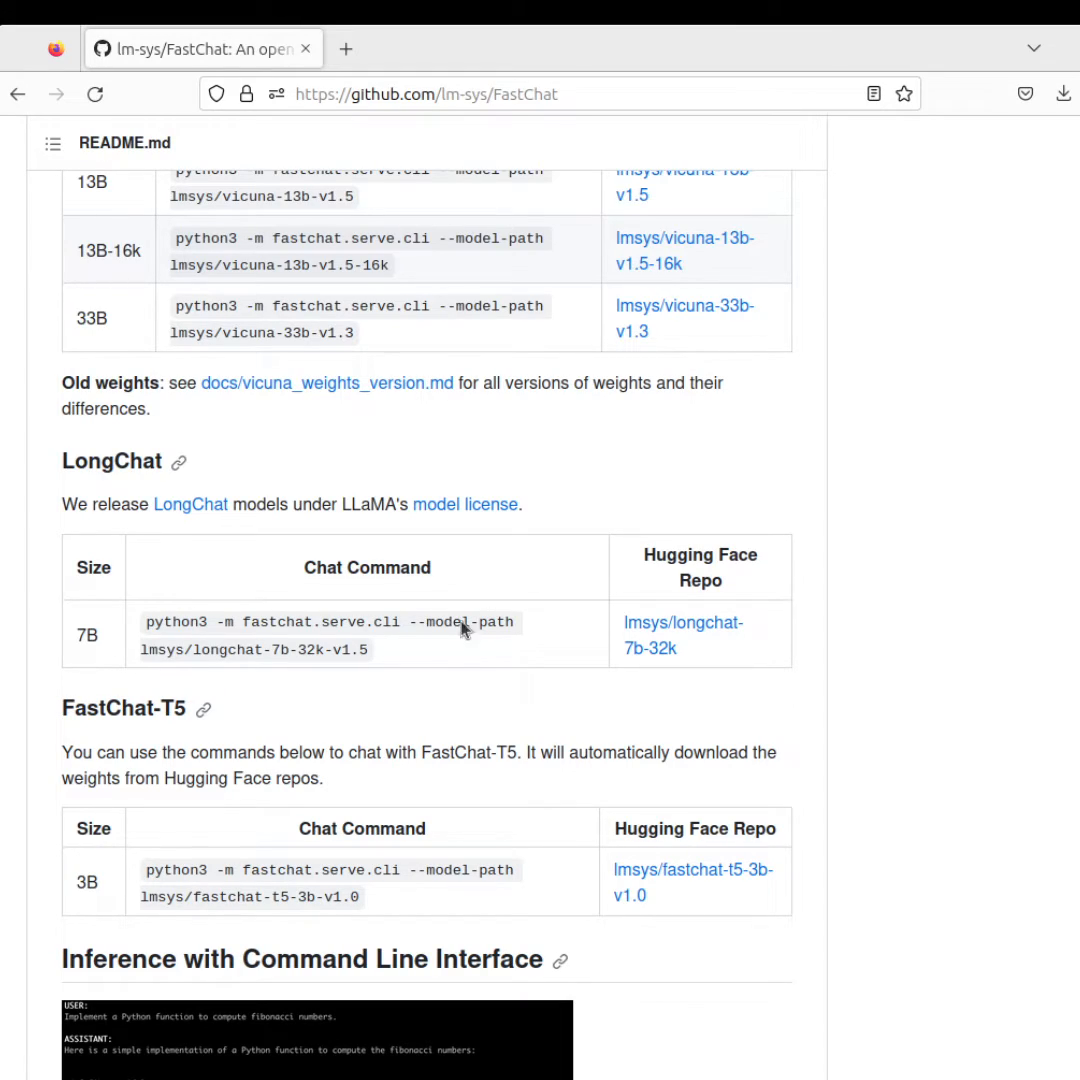
scroll("down", 3)
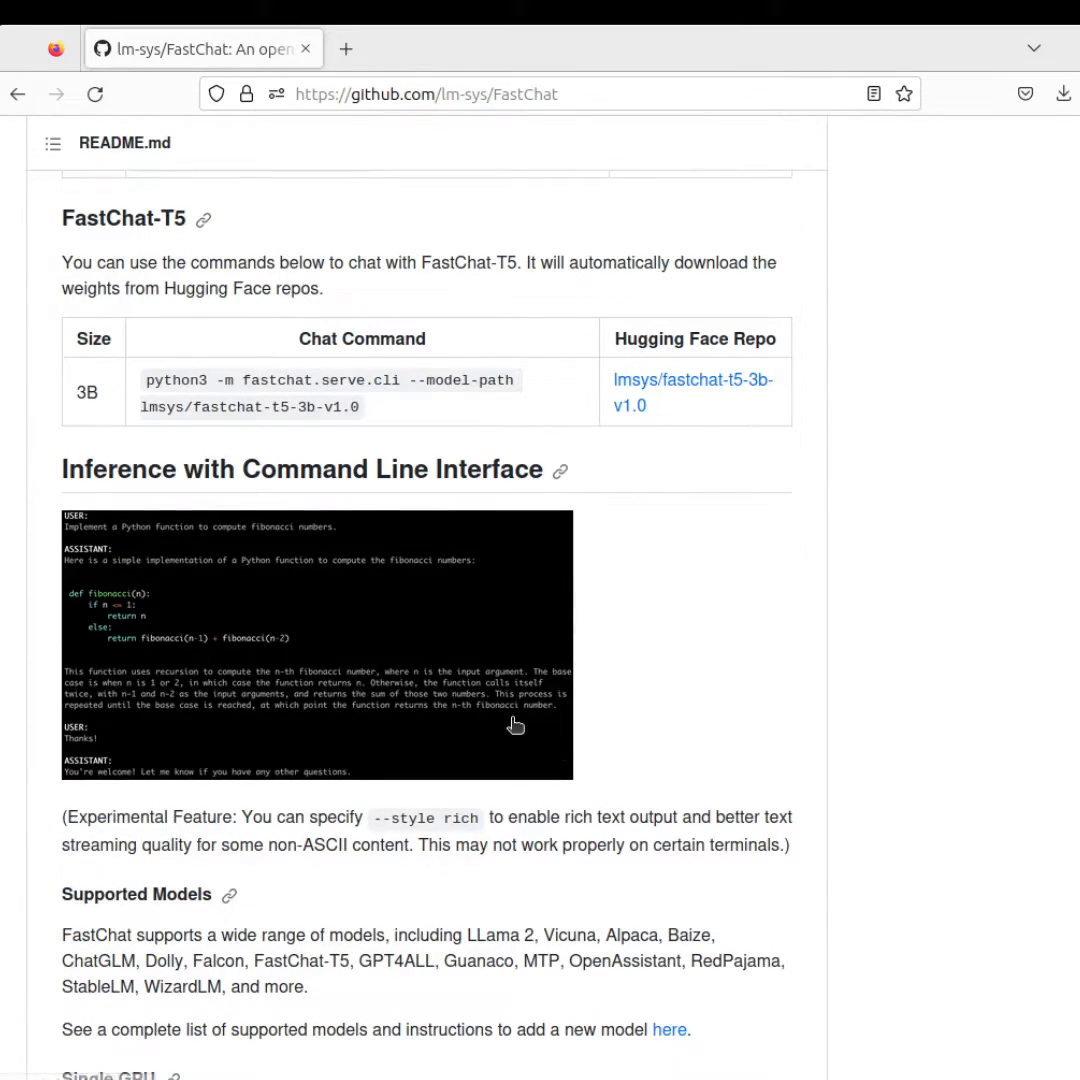
scroll("down", 3)
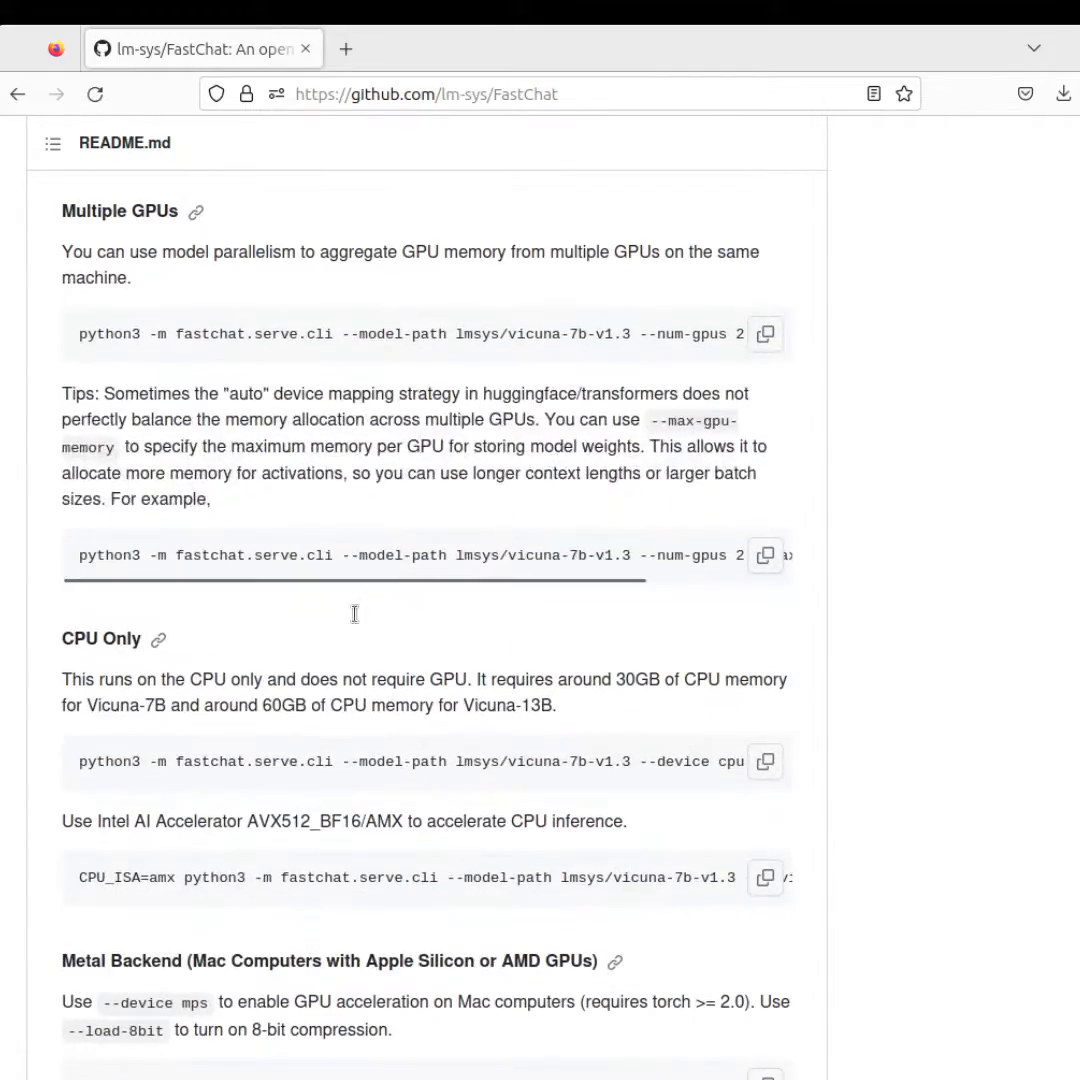
scroll("down", 3)
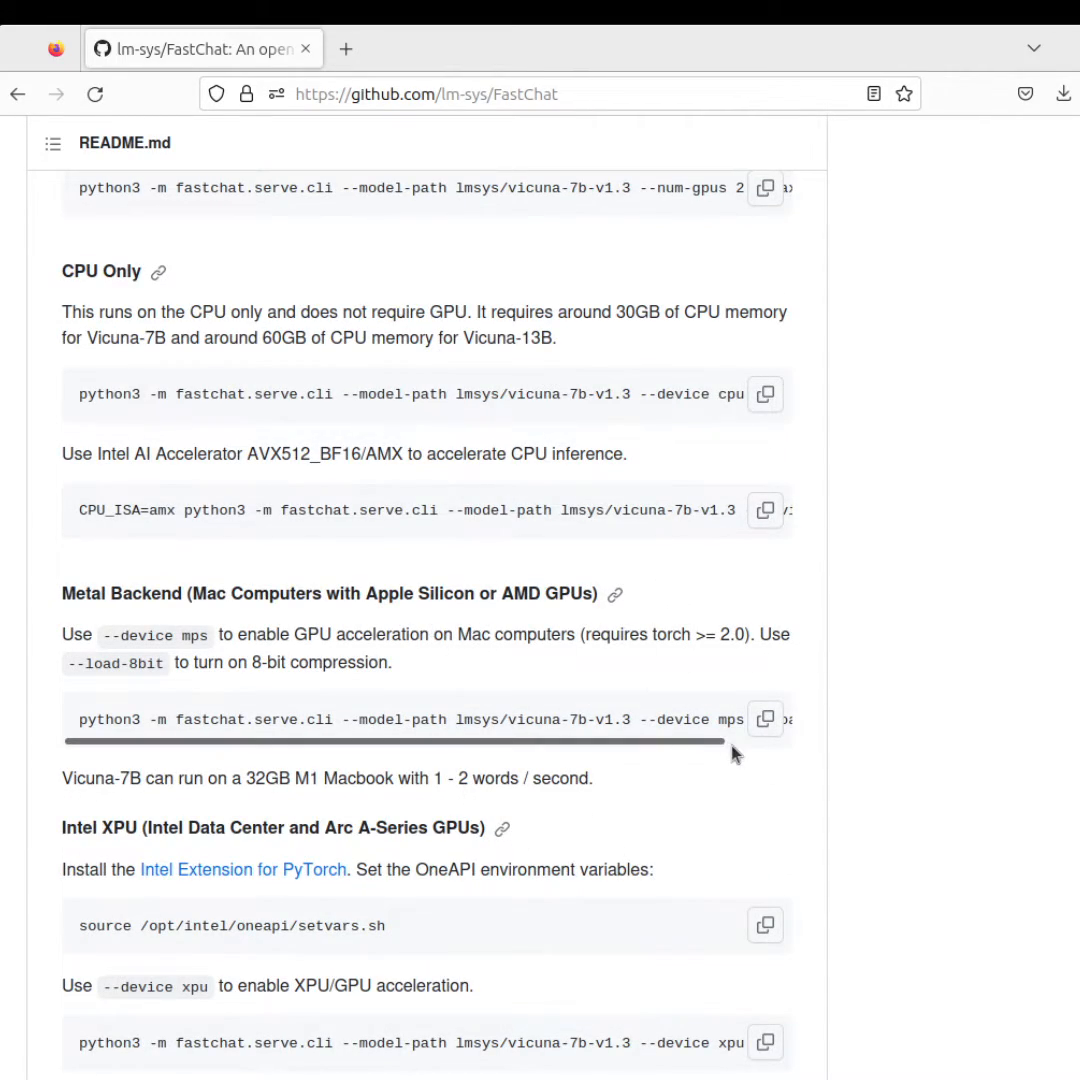
scroll("down", 3)
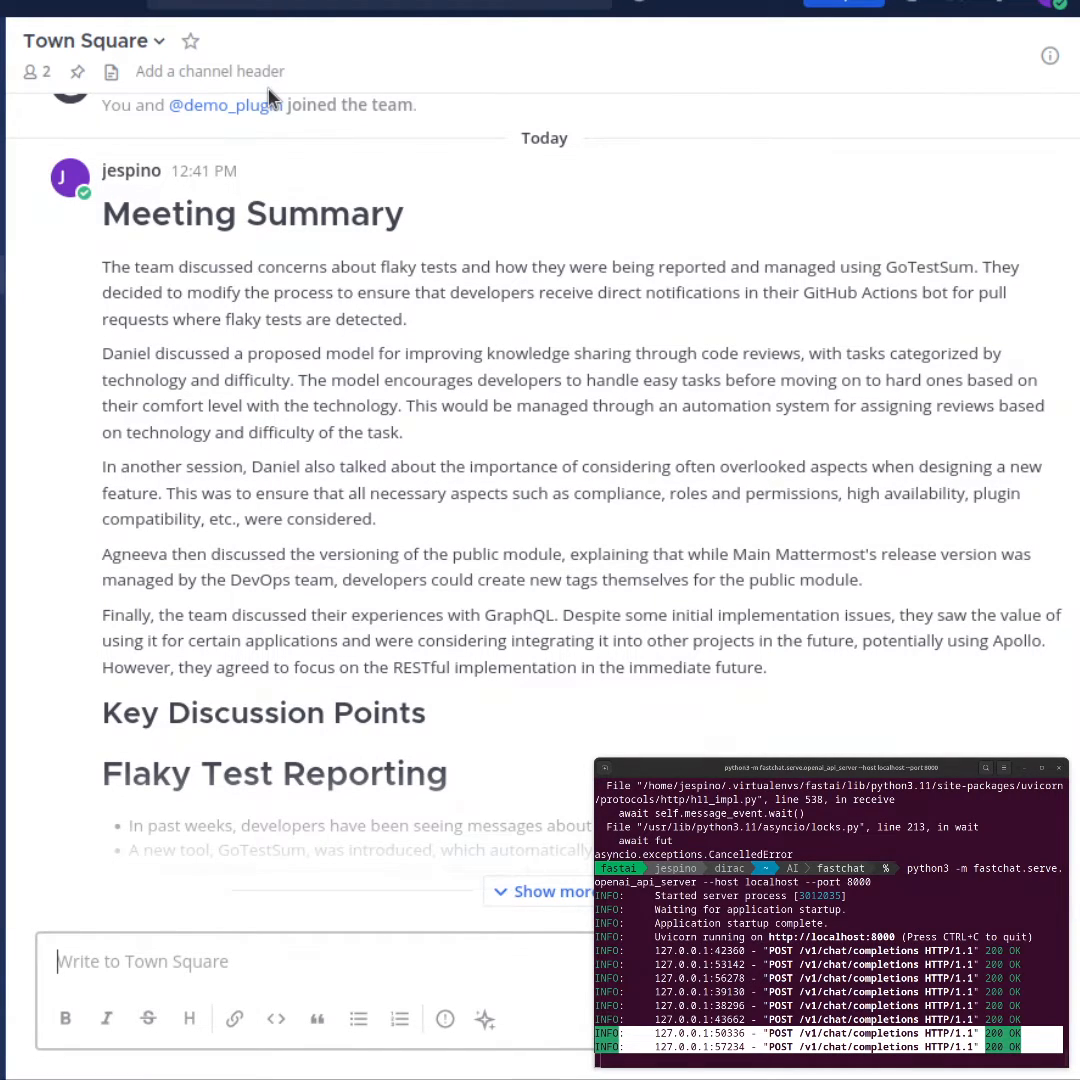
left_click(252, 212)
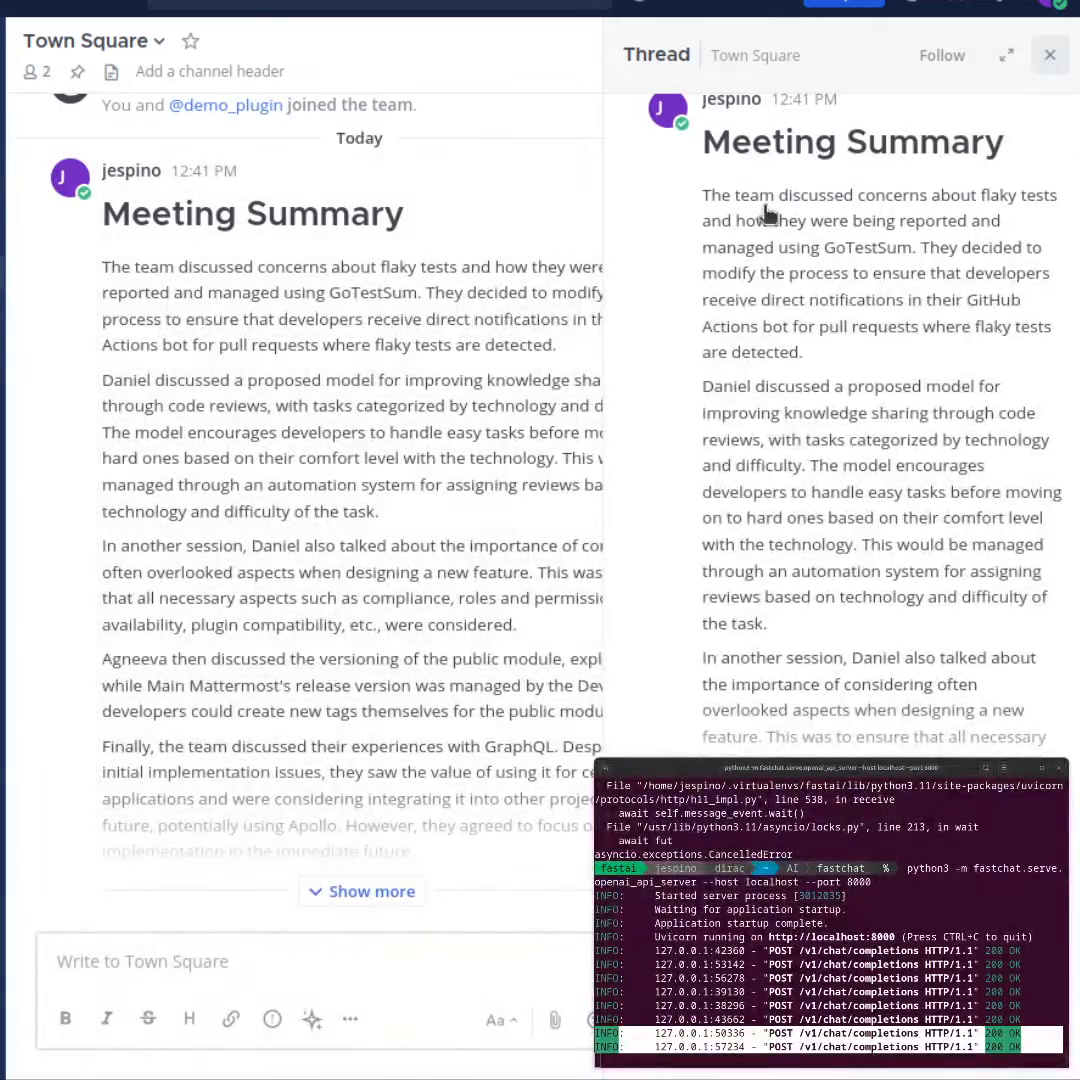
left_click(1050, 56)
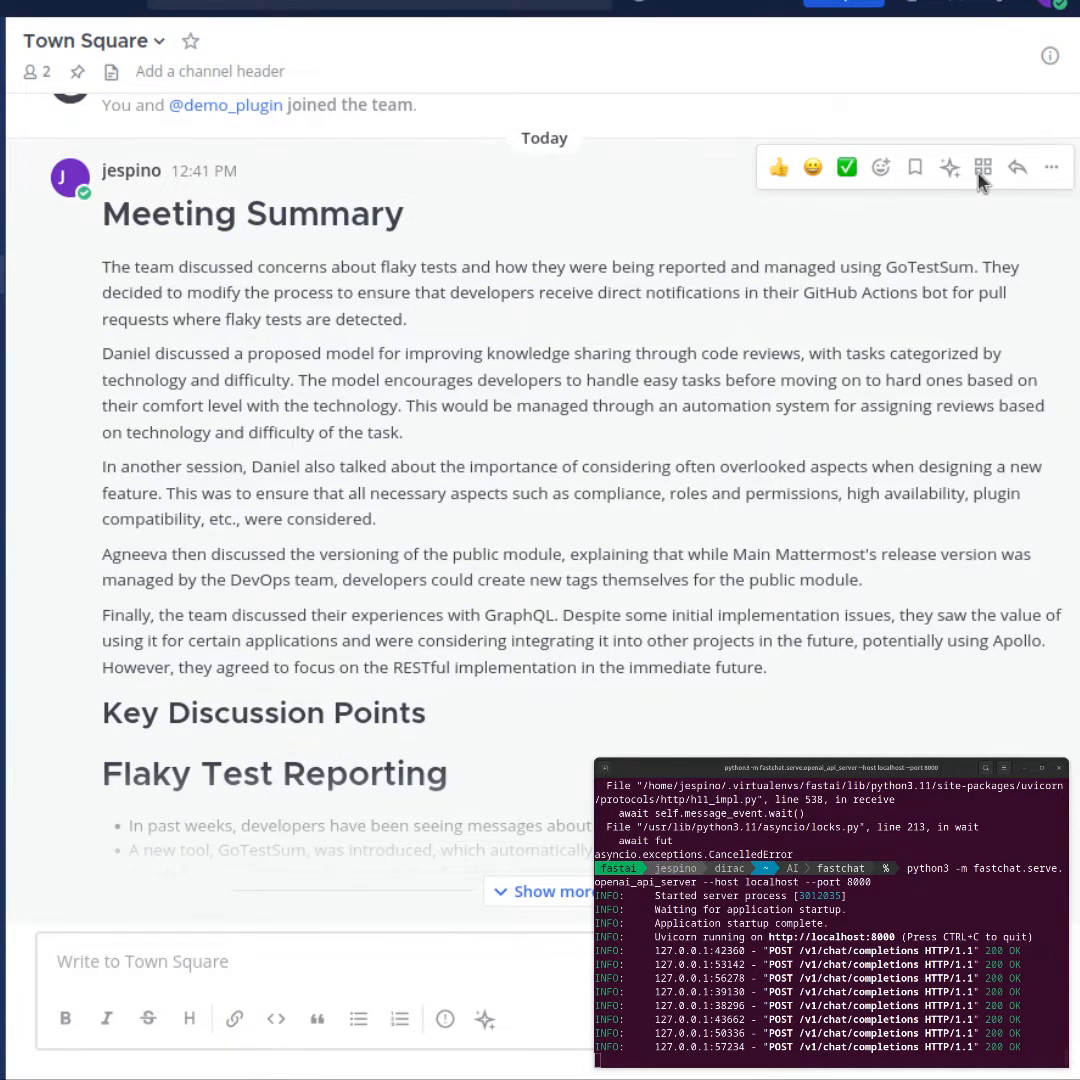
Have the AI bot summarize the Meeting Summary thread via AI actions.
left_click(948, 168)
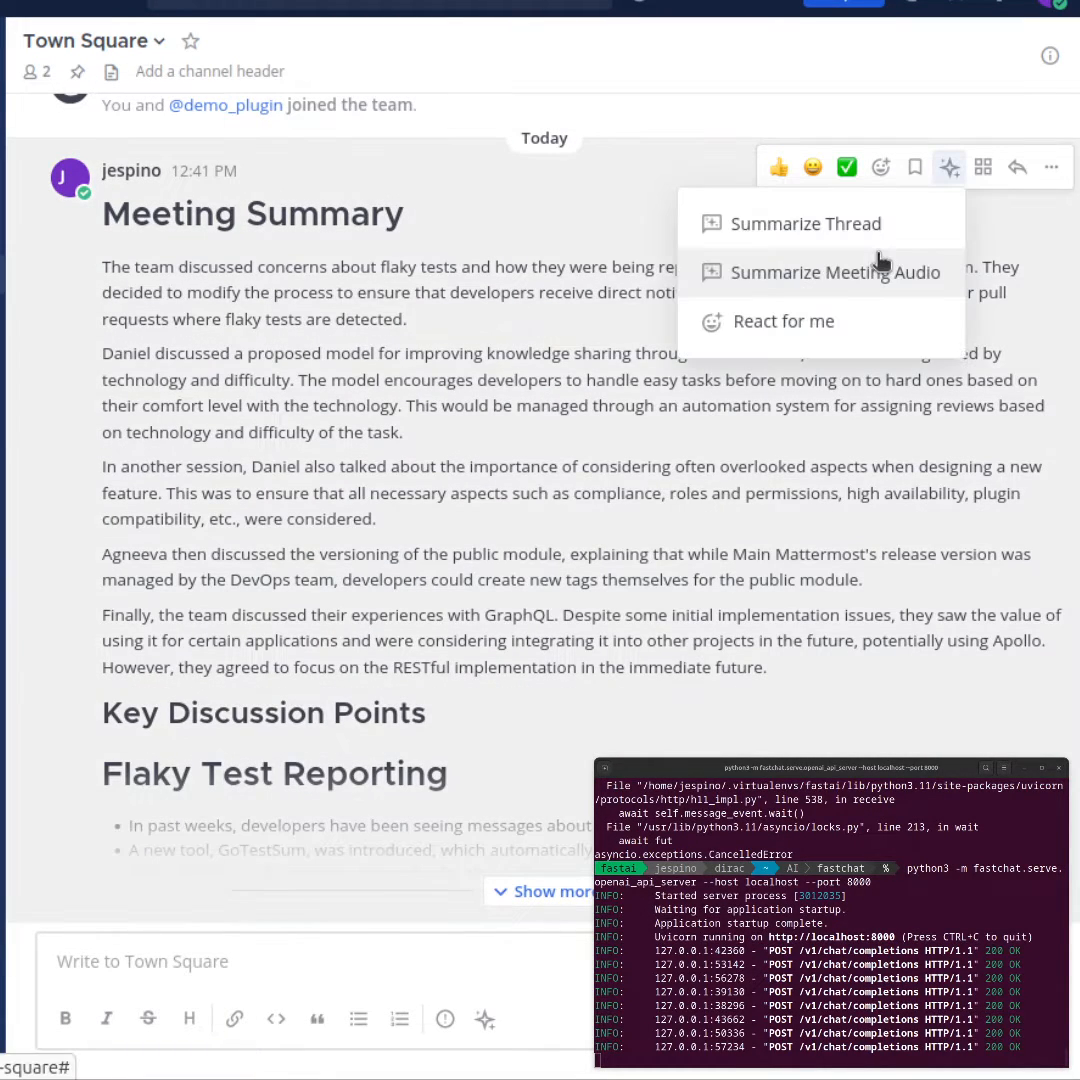
left_click(804, 224)
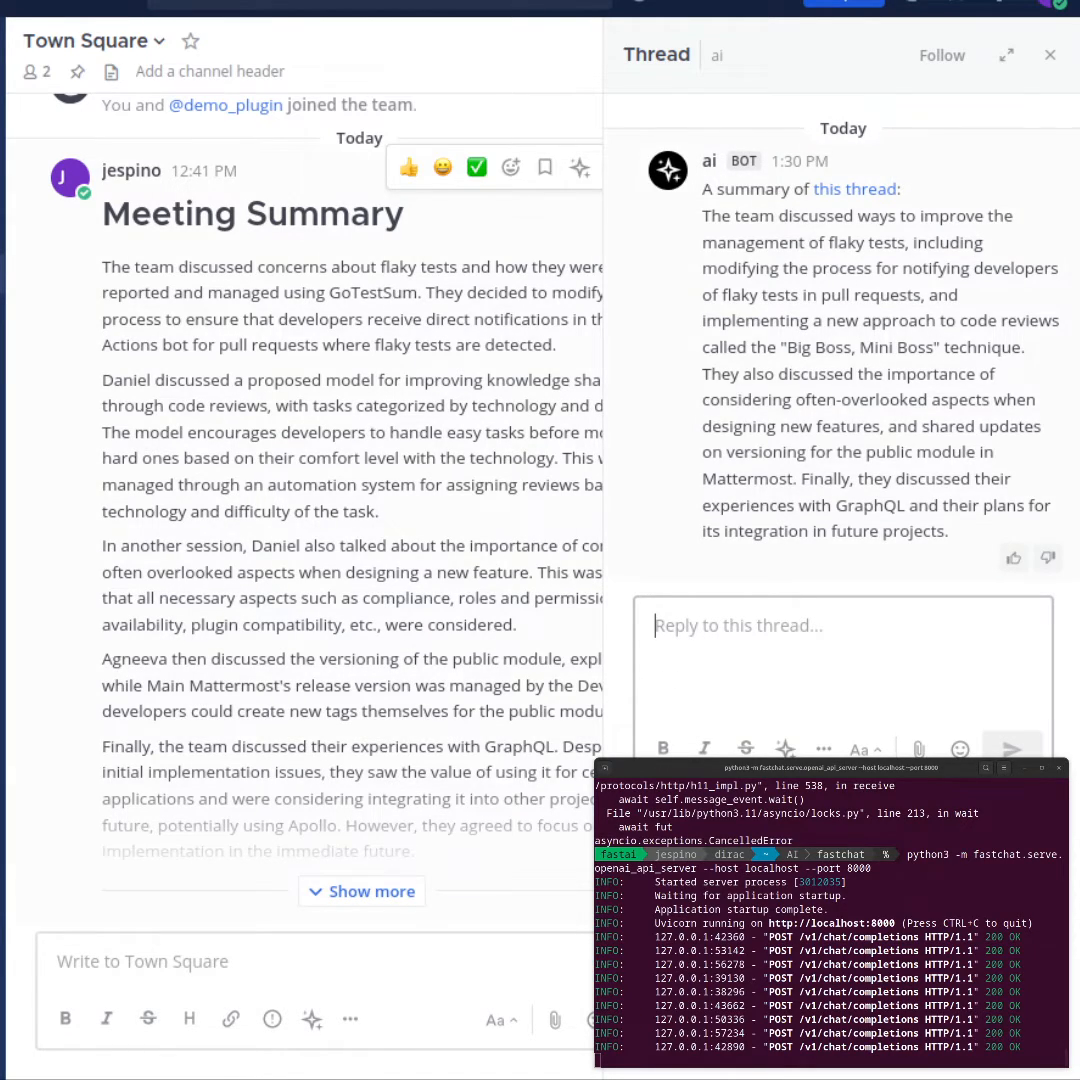
mouse_move(12, 376)
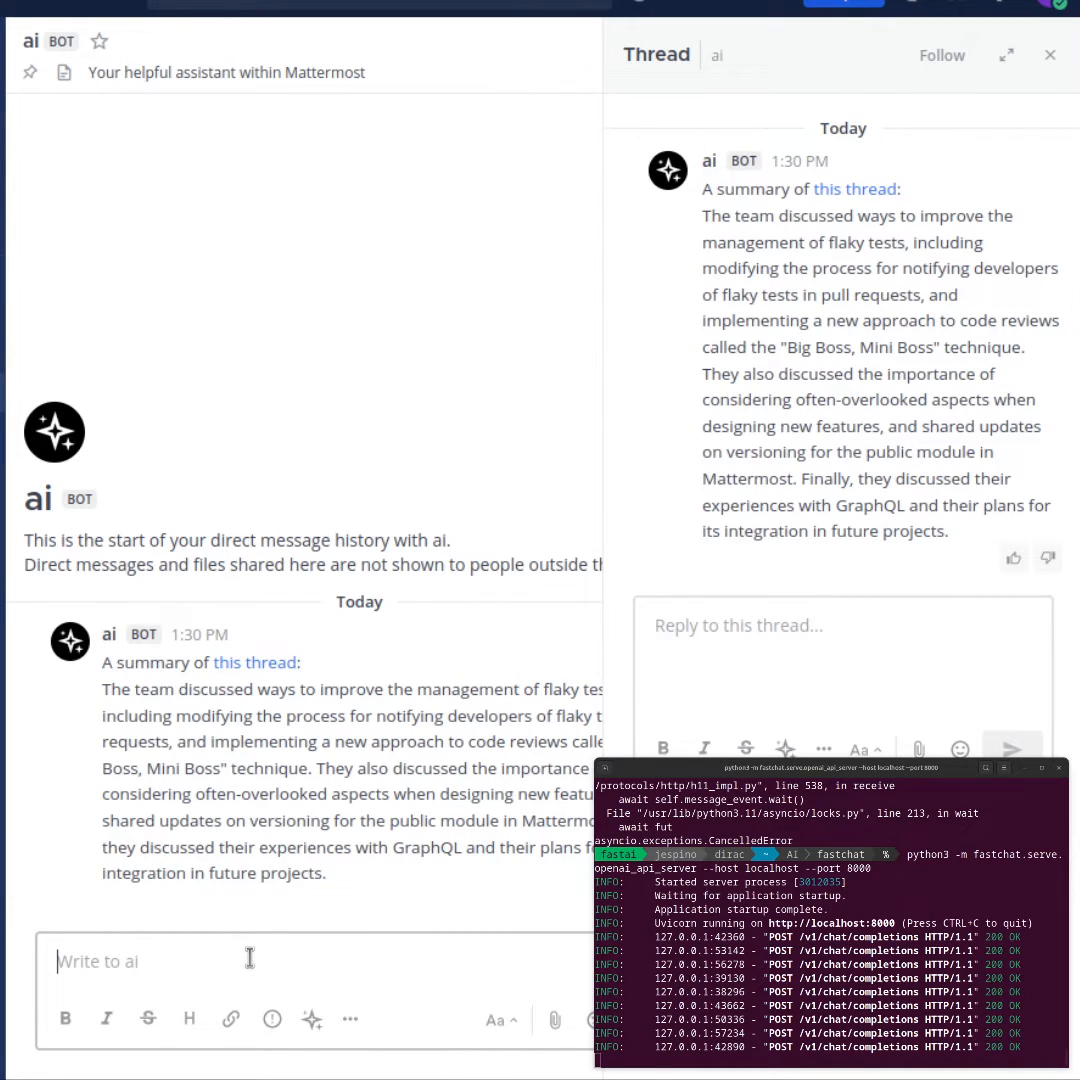
Ask the ai bot 'Who is the president of the United States?' in the DM, then return to the summary thread.
left_click(1050, 54)
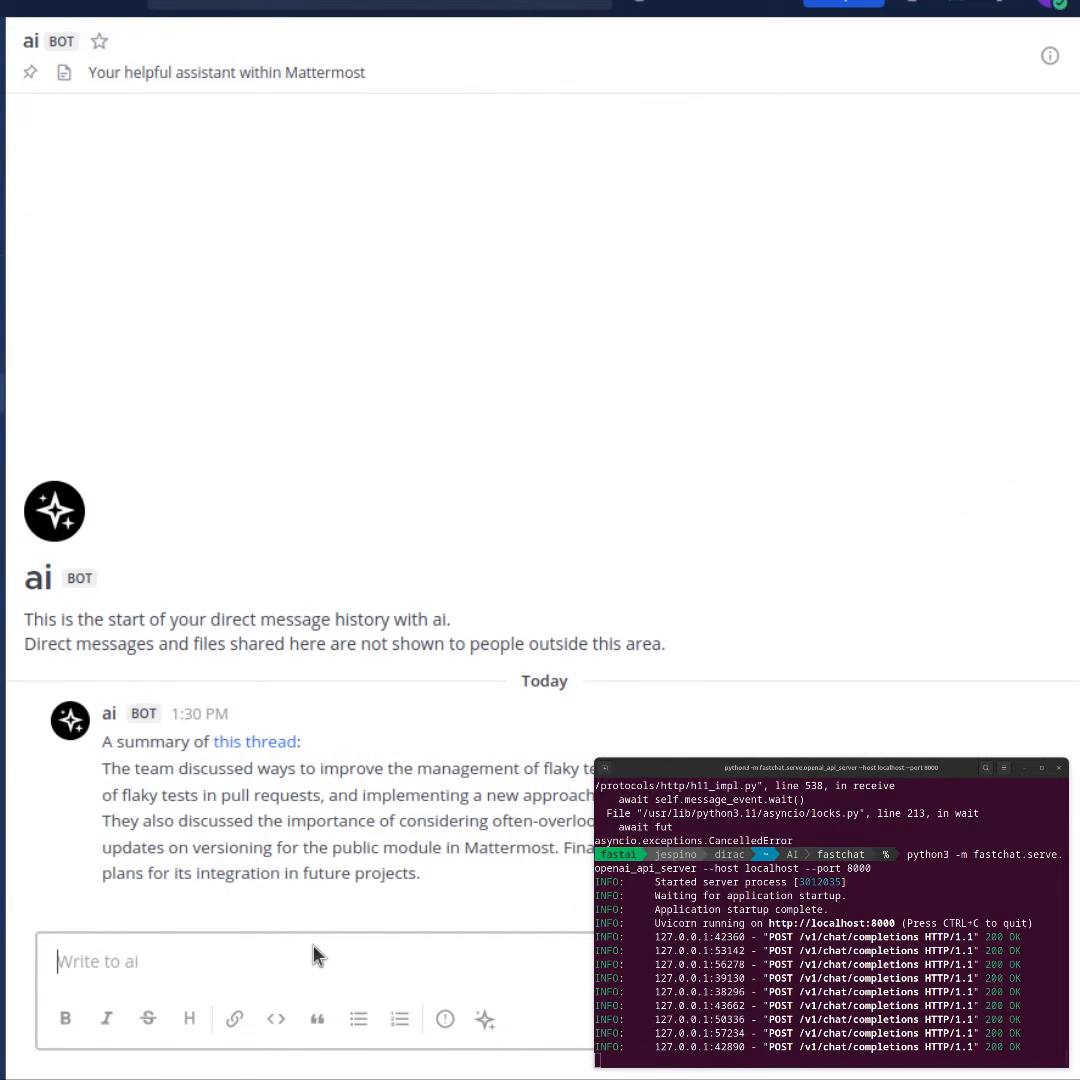
type("Who is the p")
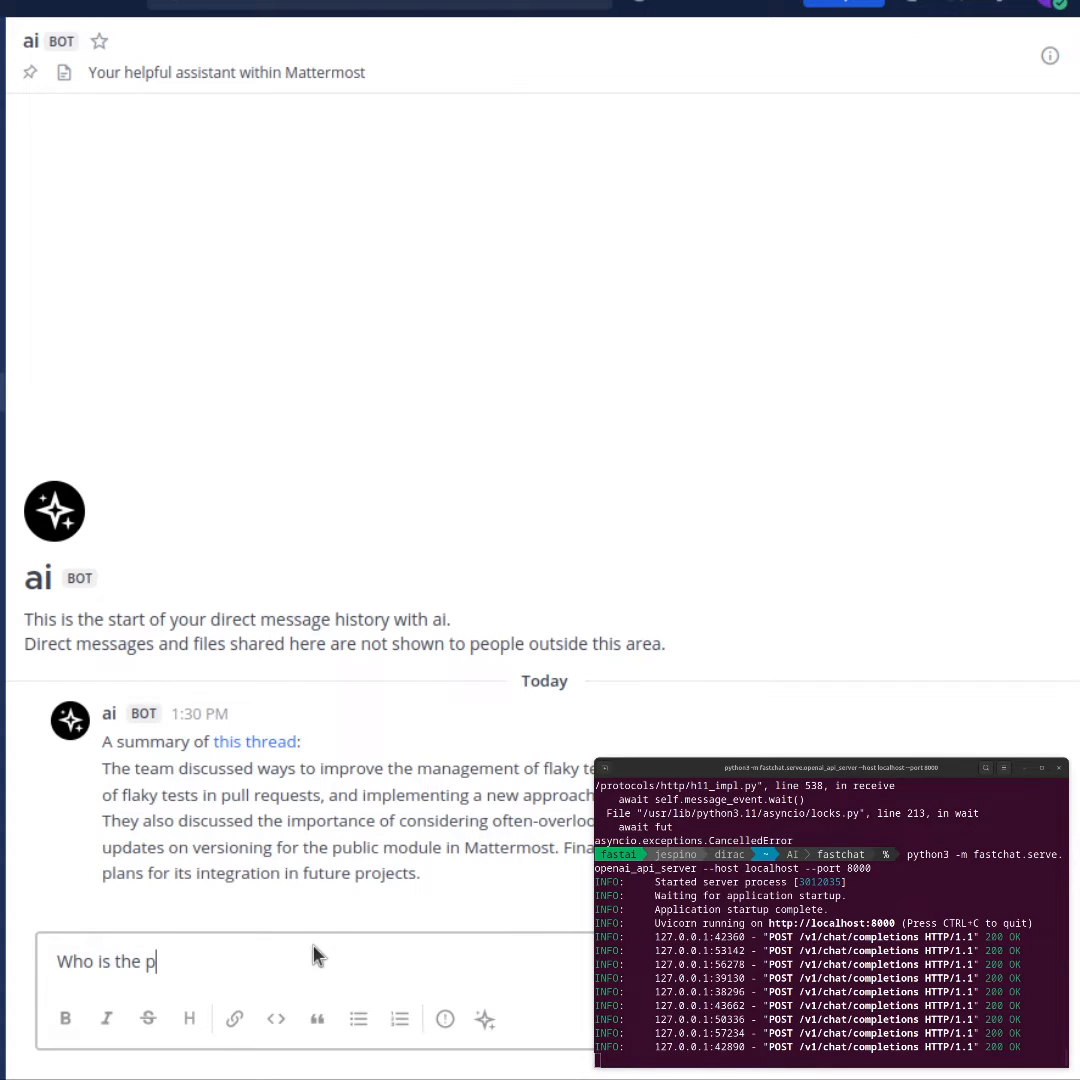
type("resident of the United")
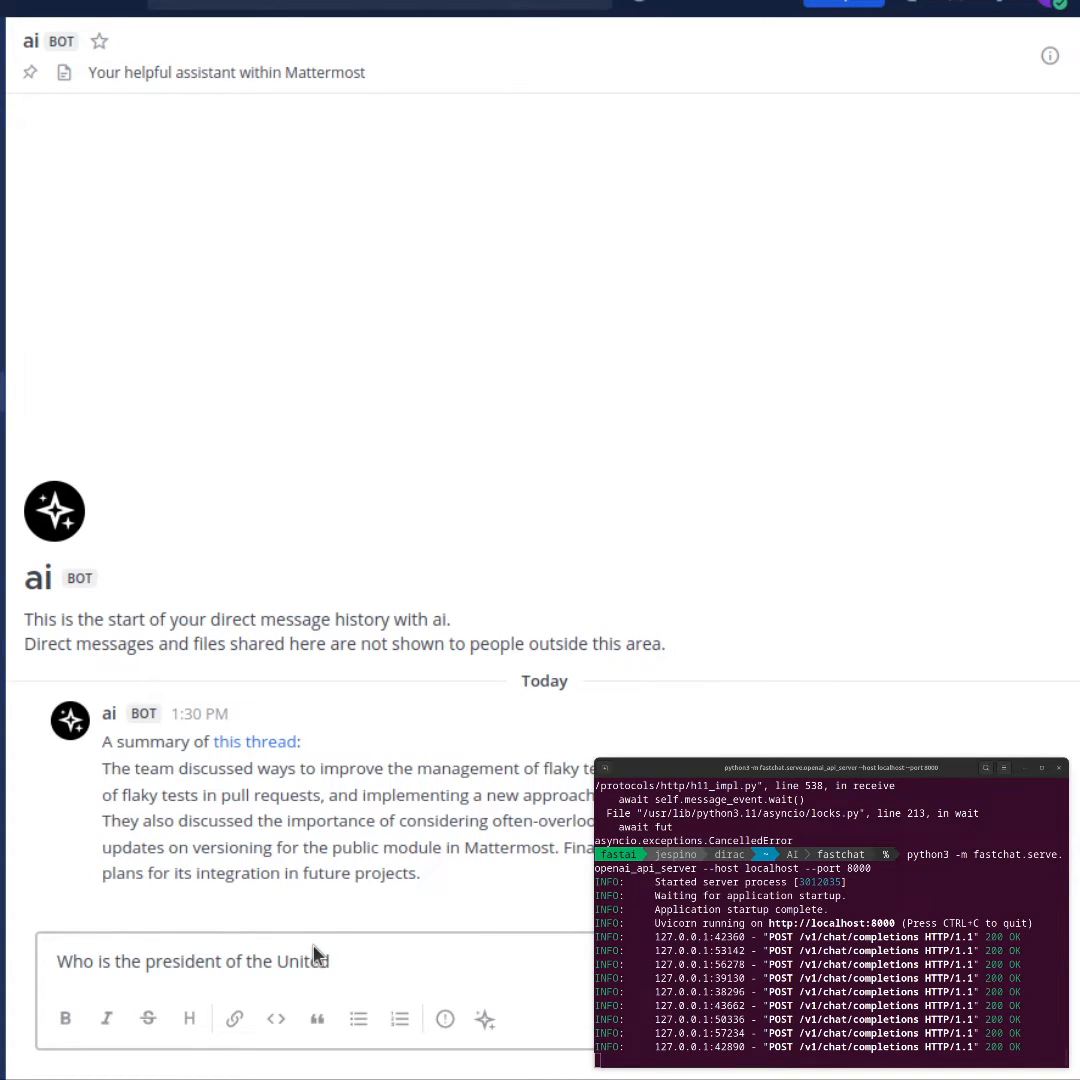
type("States?")
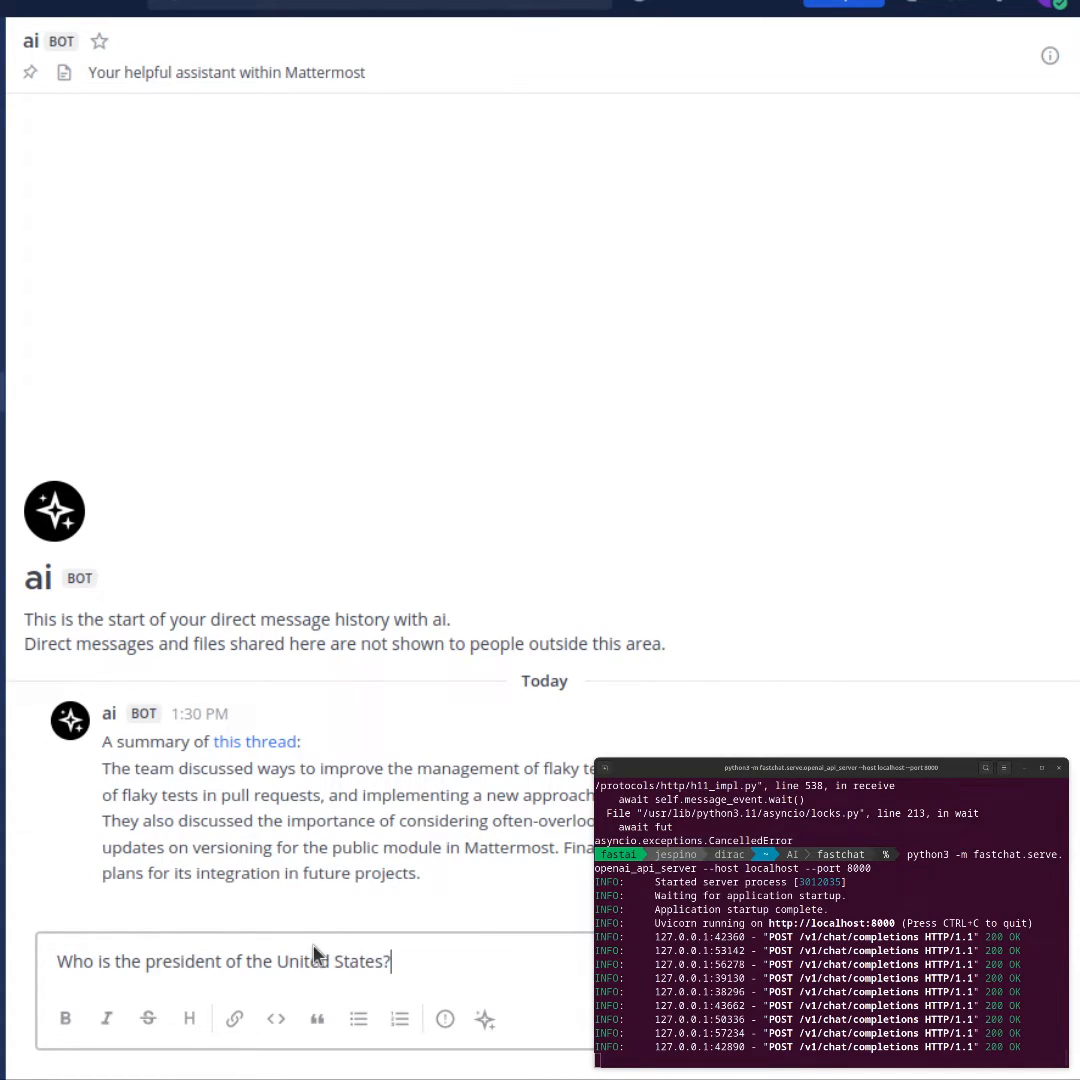
key("Enter")
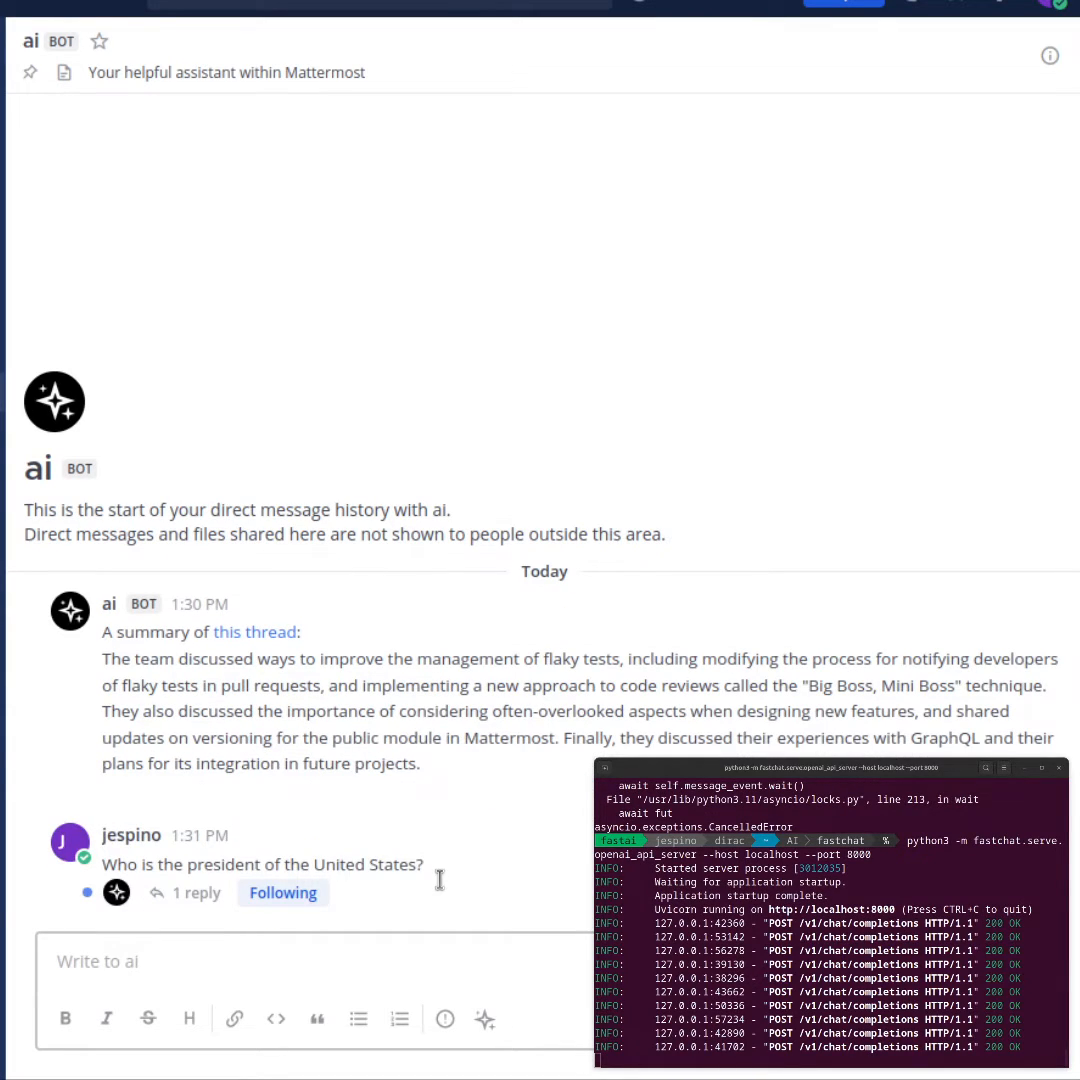
left_click(196, 892)
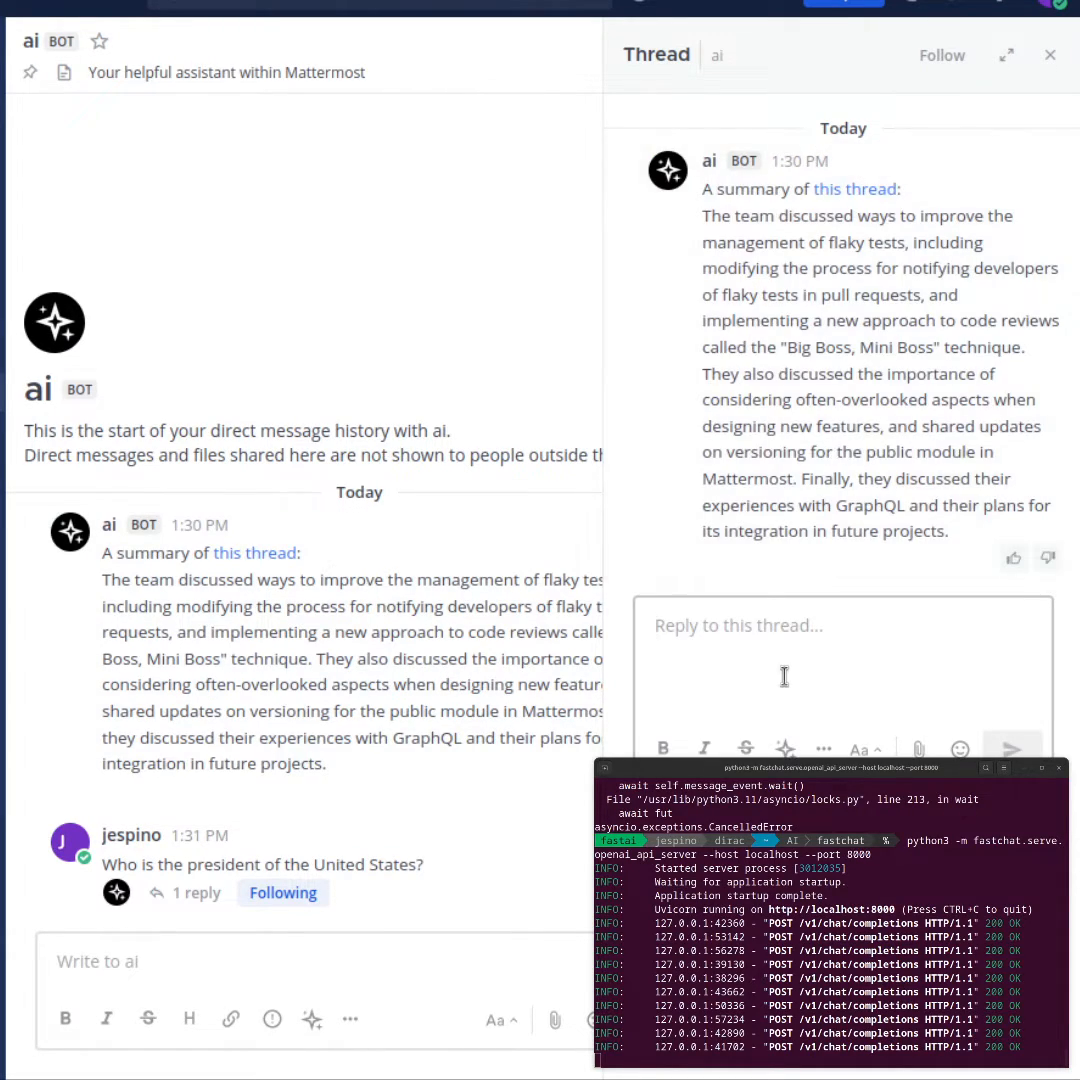
Post a follow-up in the summary thread asking for more details about the flaky tests.
type("Can you give me more details about the flaky t")
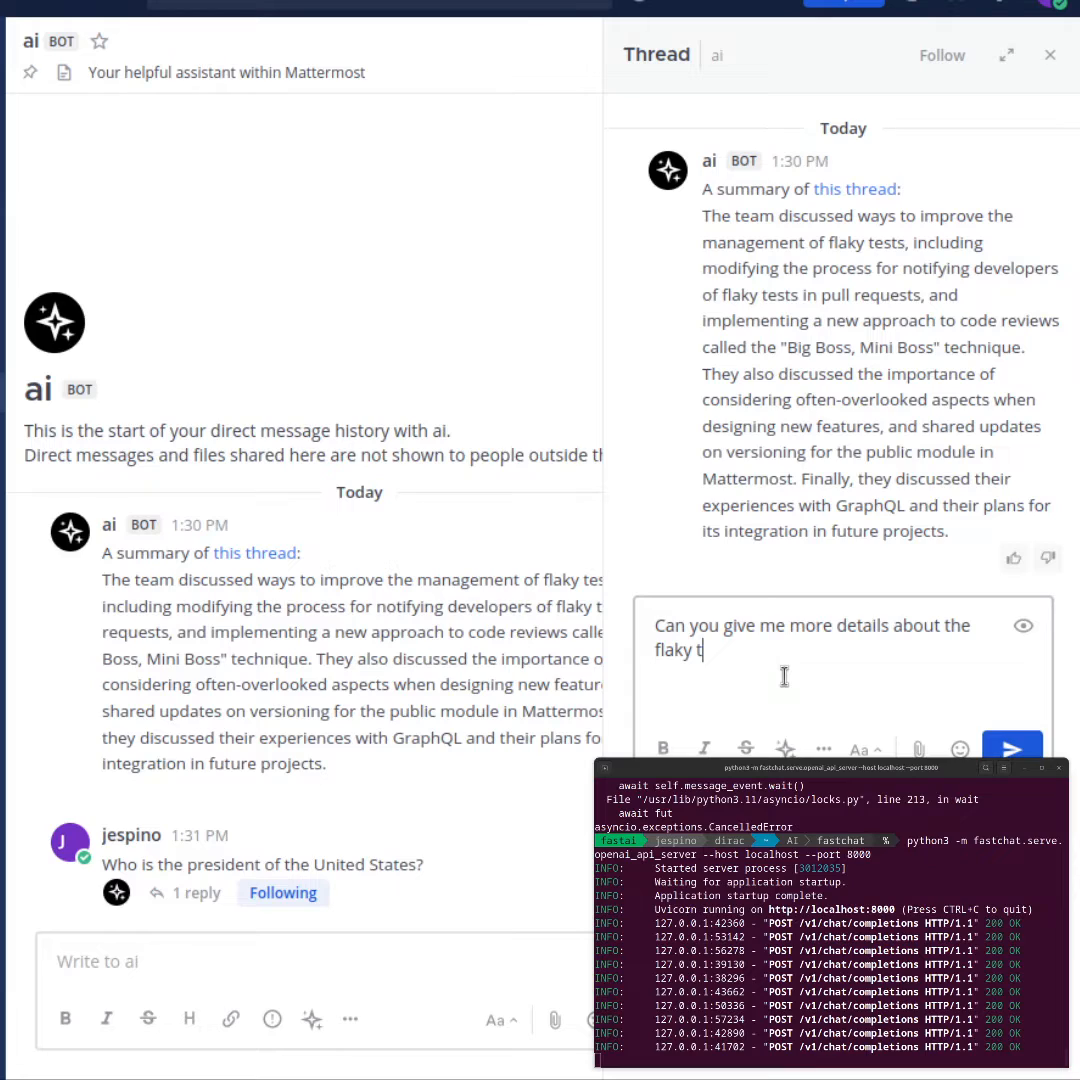
type("ests")
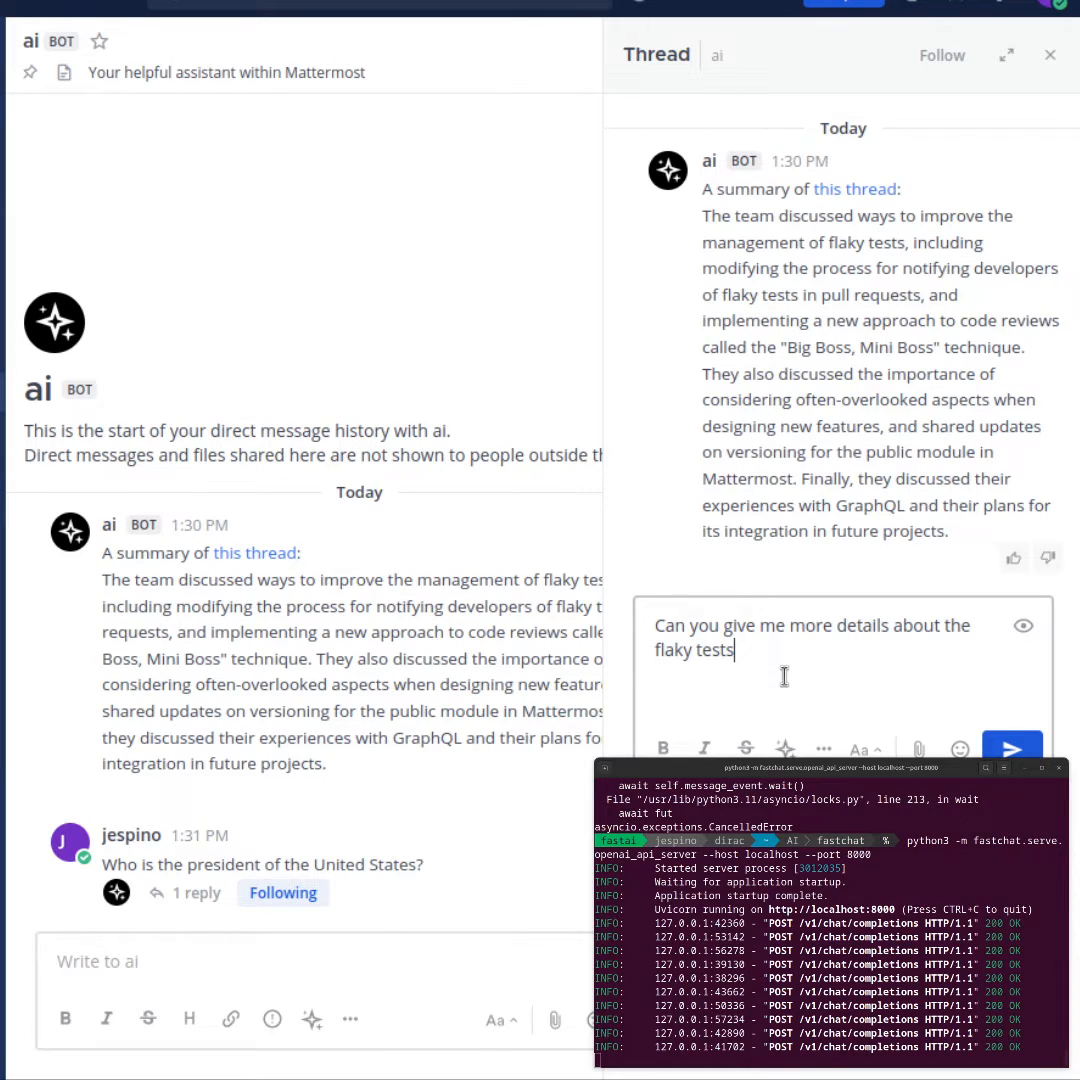
left_click(1012, 748)
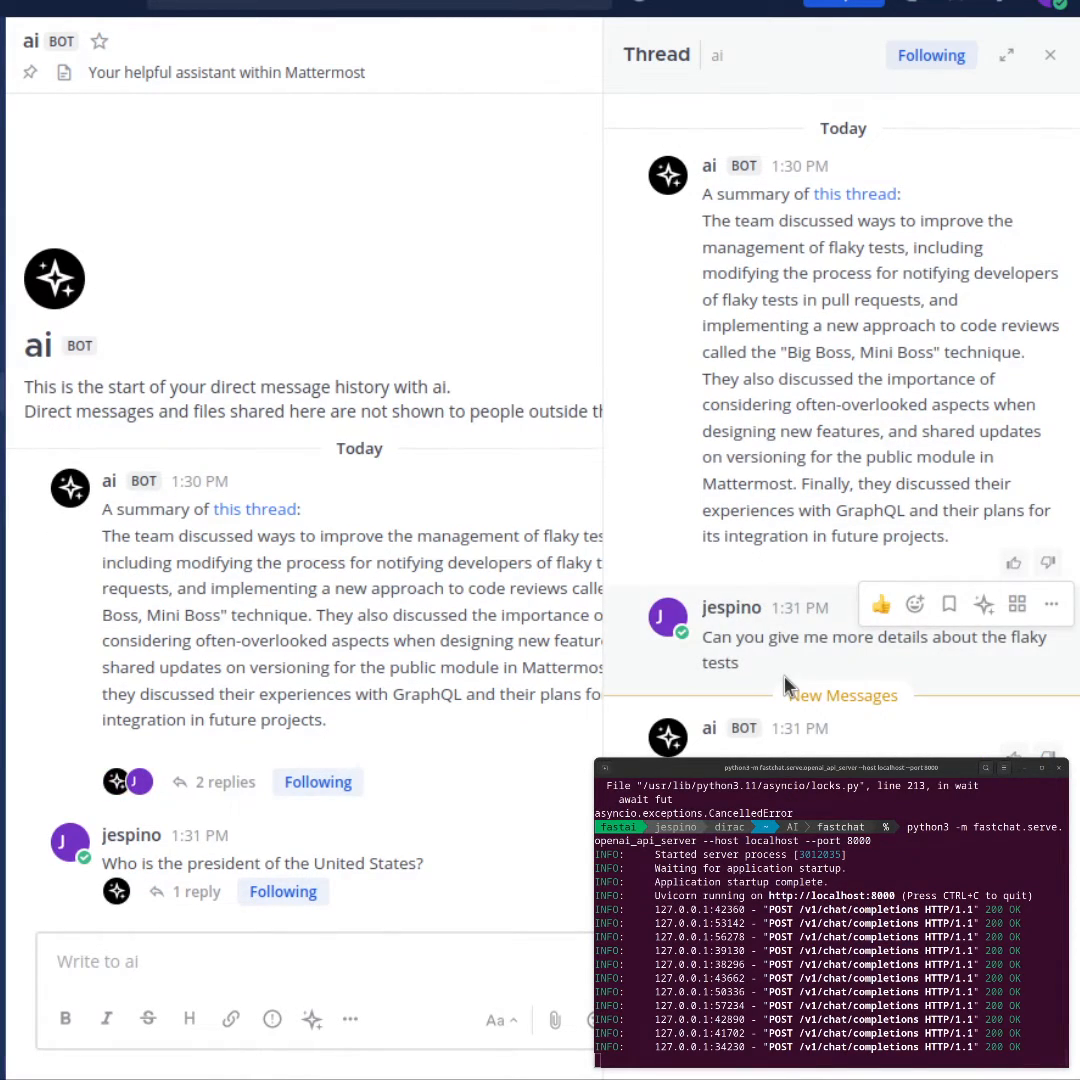